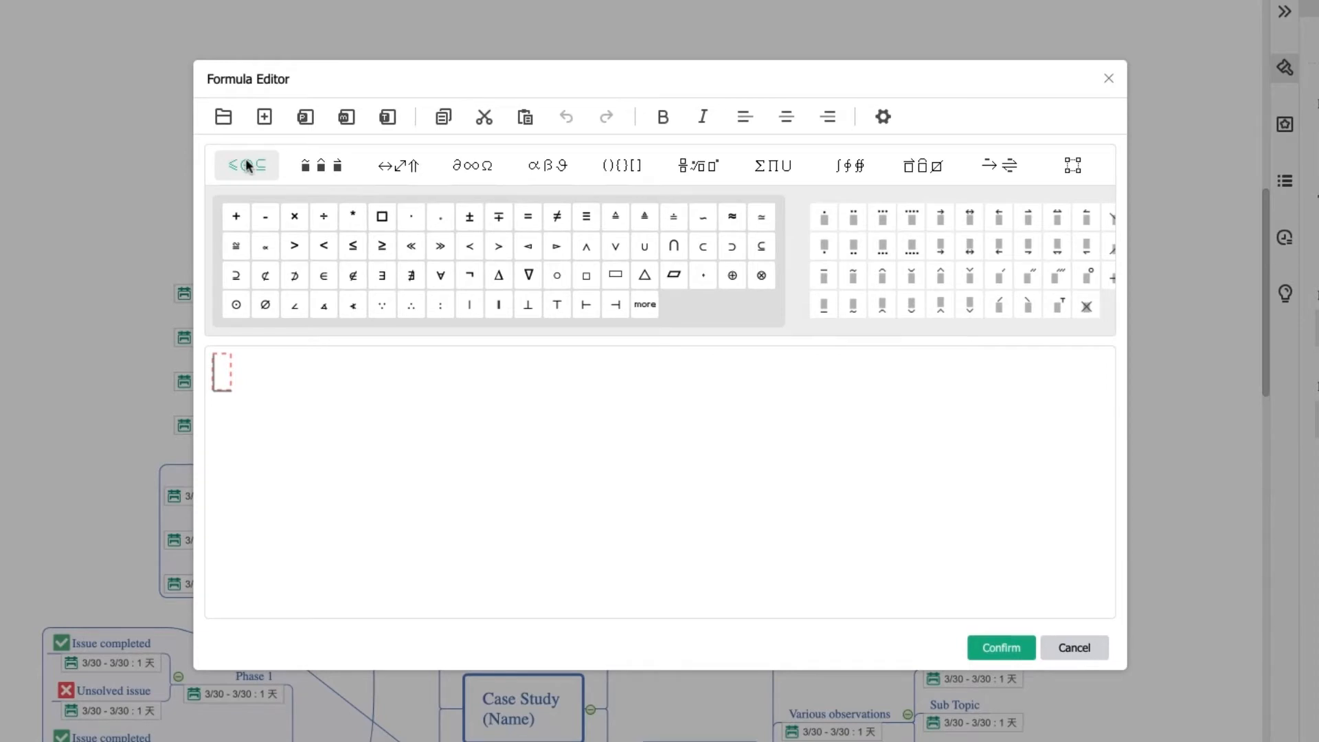
mouse_move(246, 165)
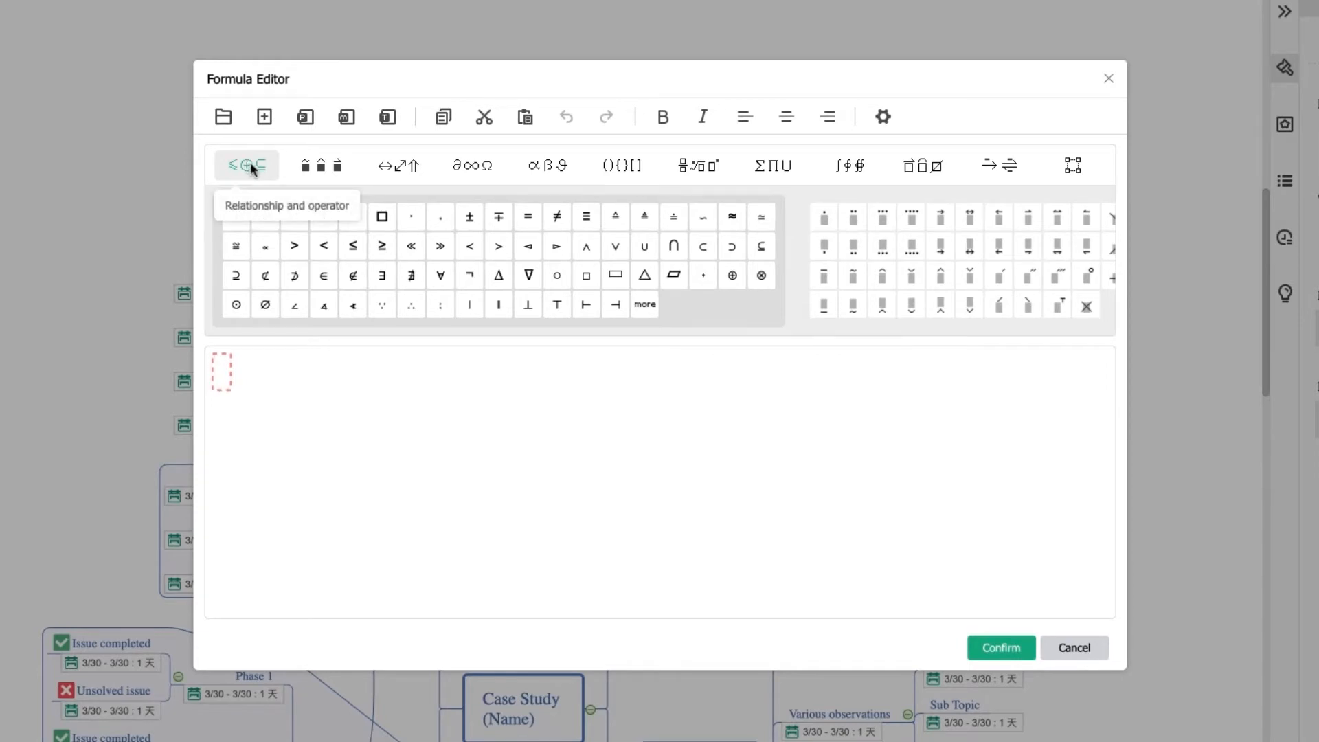
Step: Browse the Formula Editor symbol groups: arrows, Greek letters, brackets, summation and set symbols
left_click(395, 165)
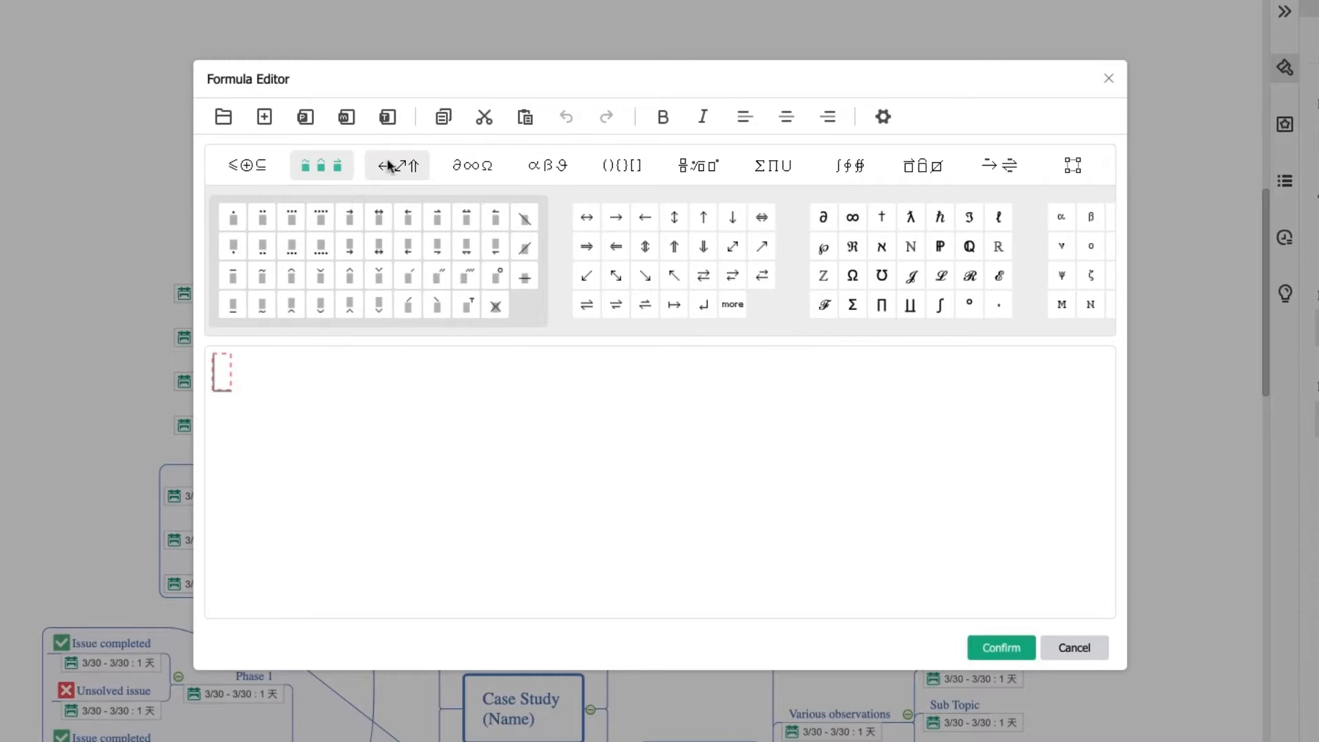
left_click(395, 163)
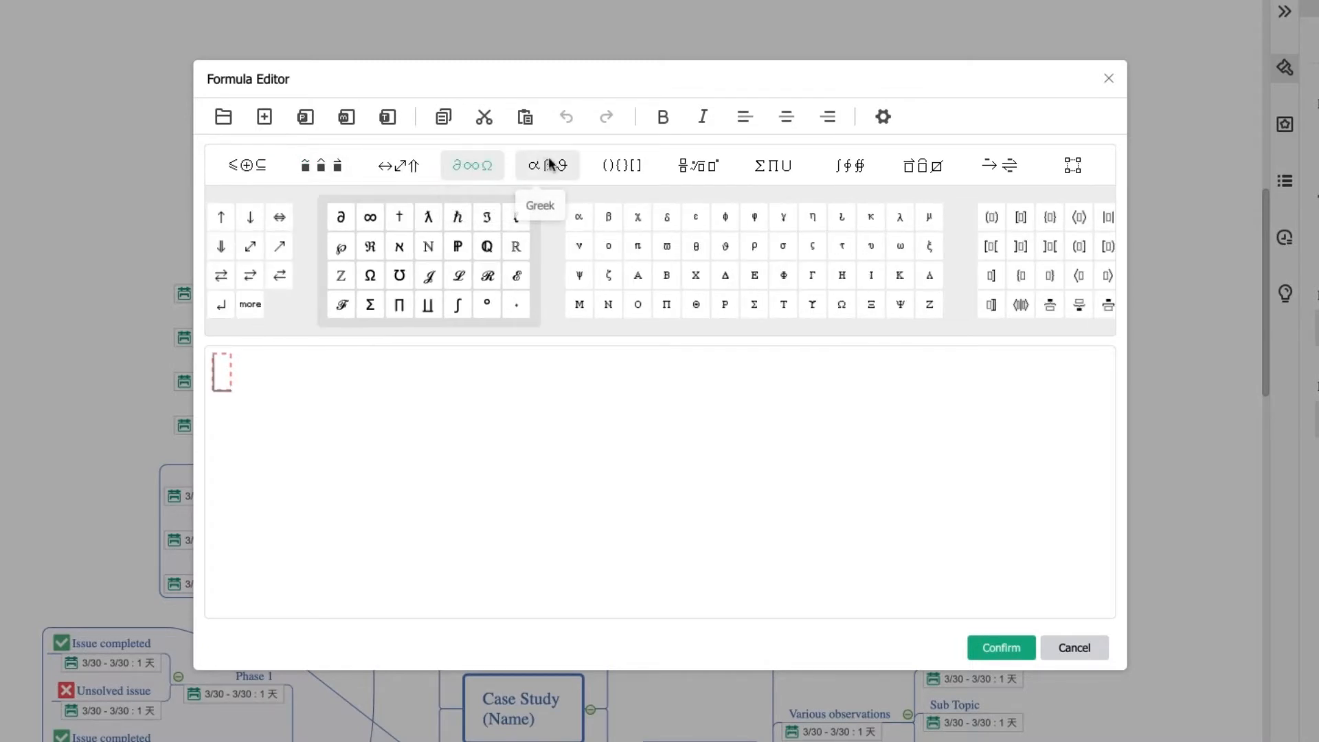
left_click(621, 164)
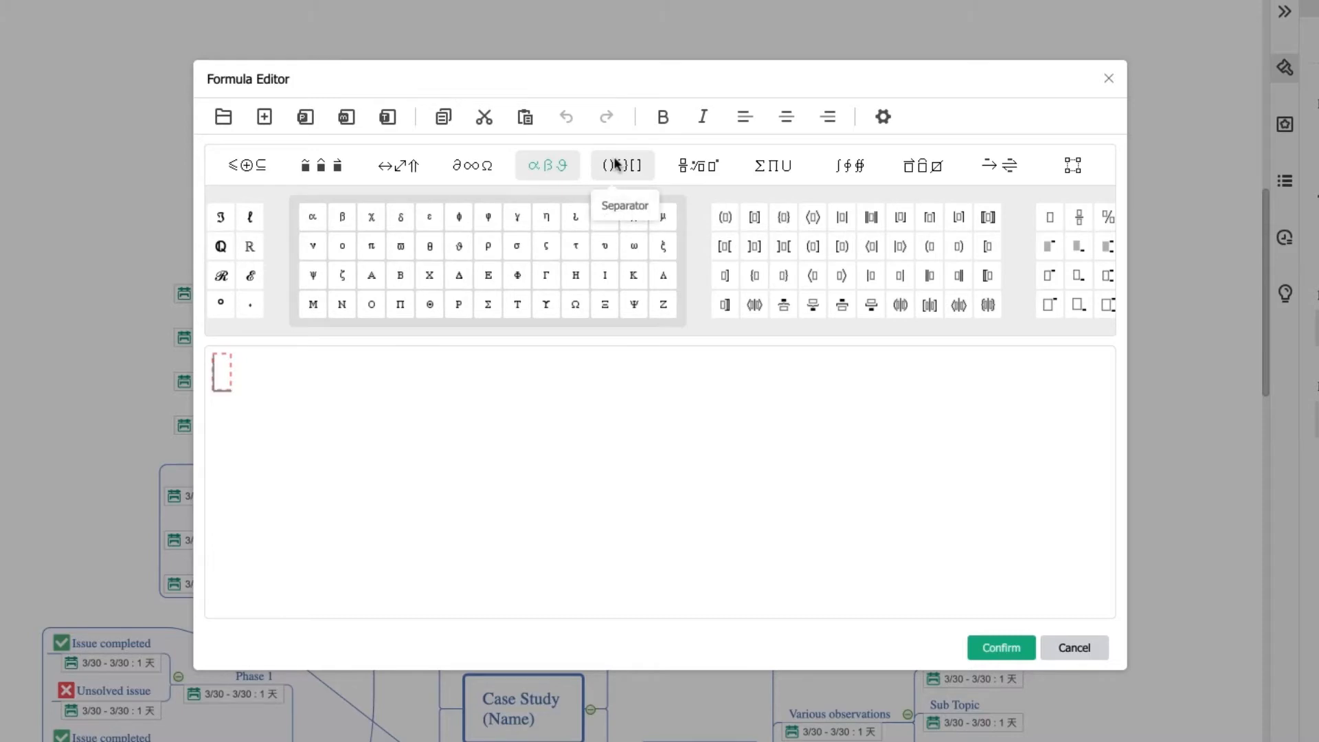
left_click(698, 165)
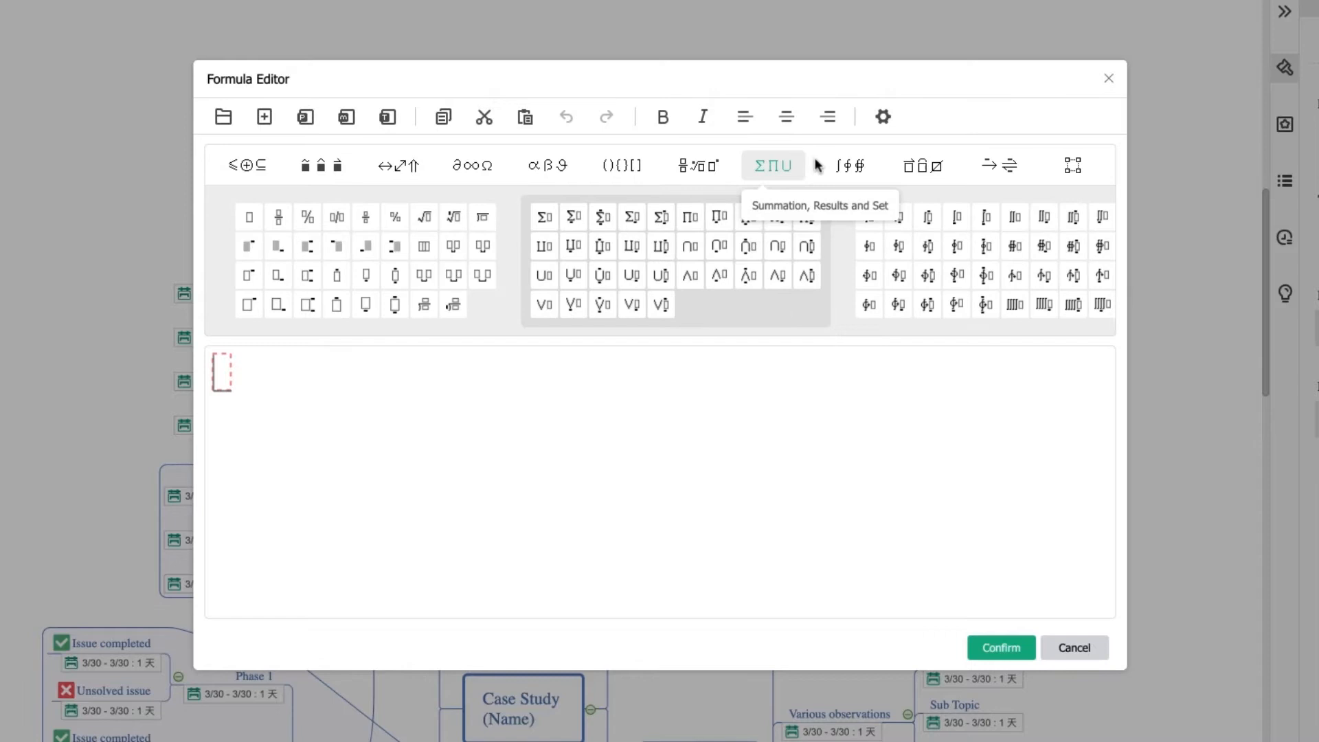
left_click(847, 165)
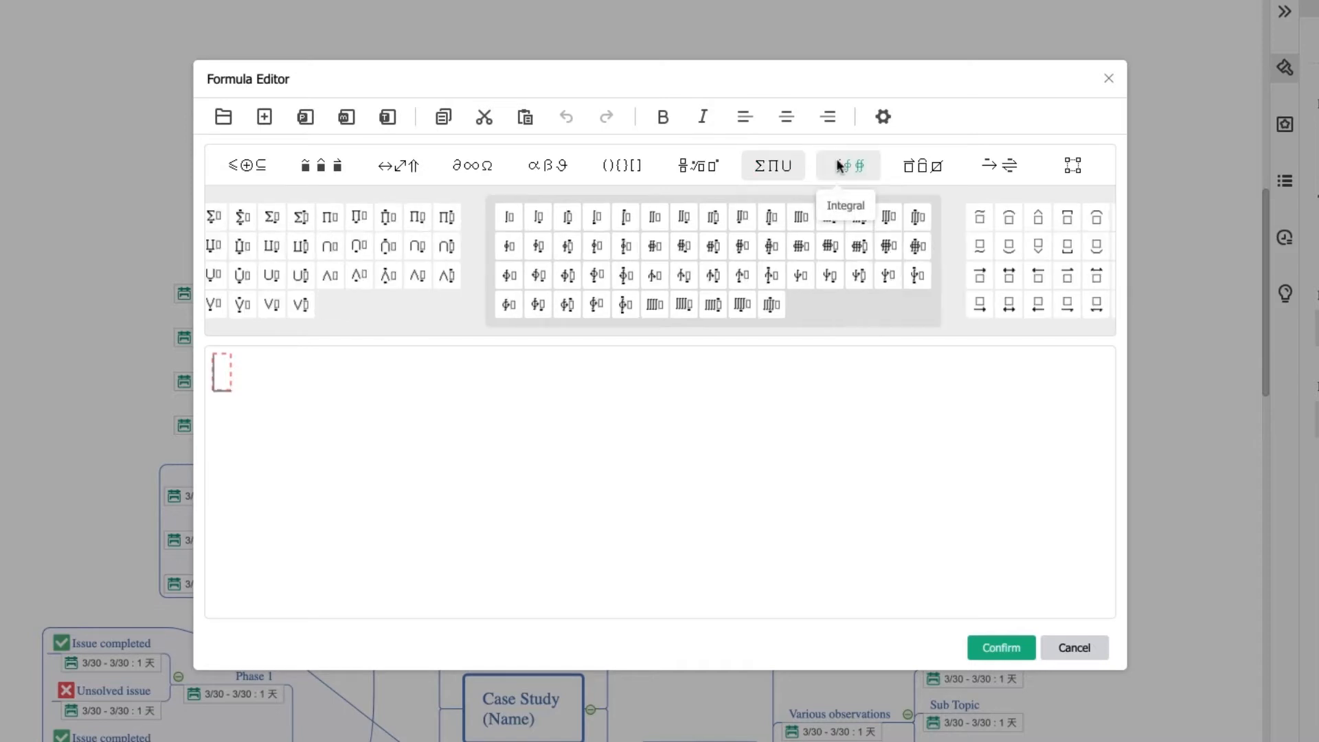
mouse_move(922, 165)
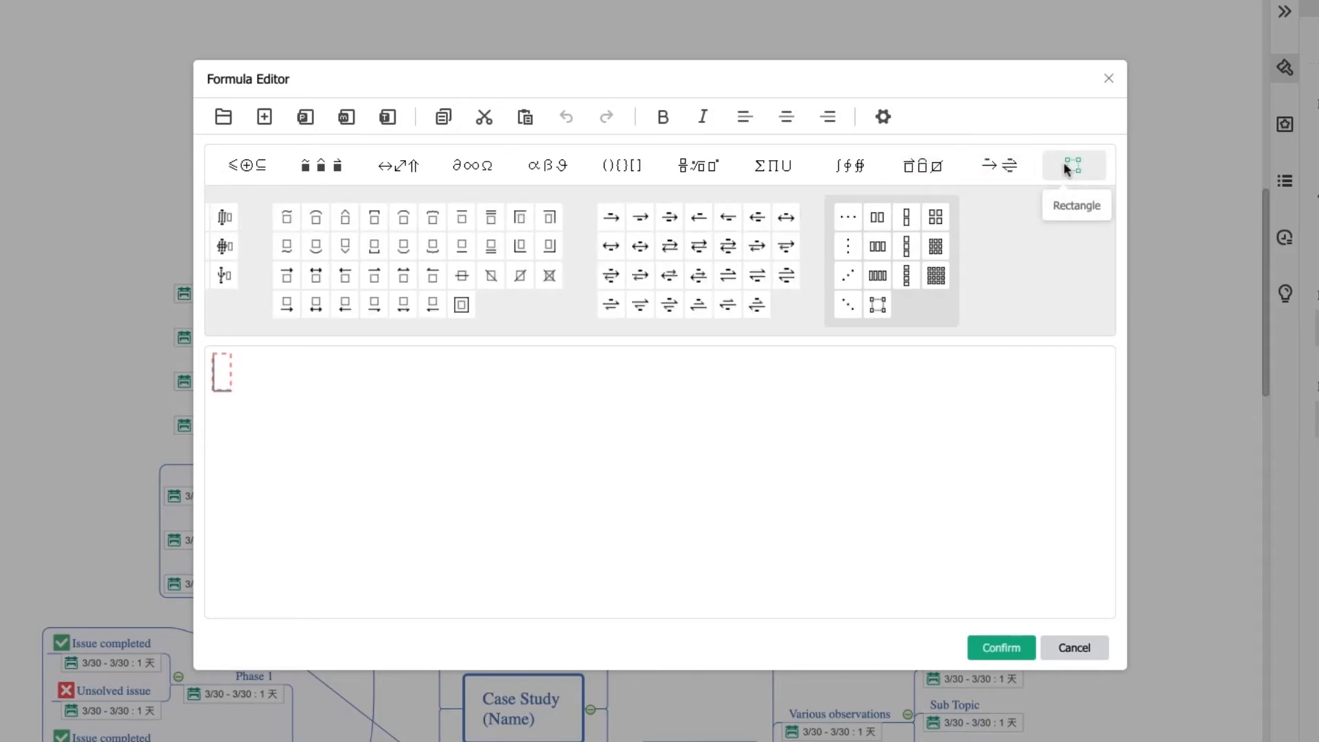
mouse_move(471, 164)
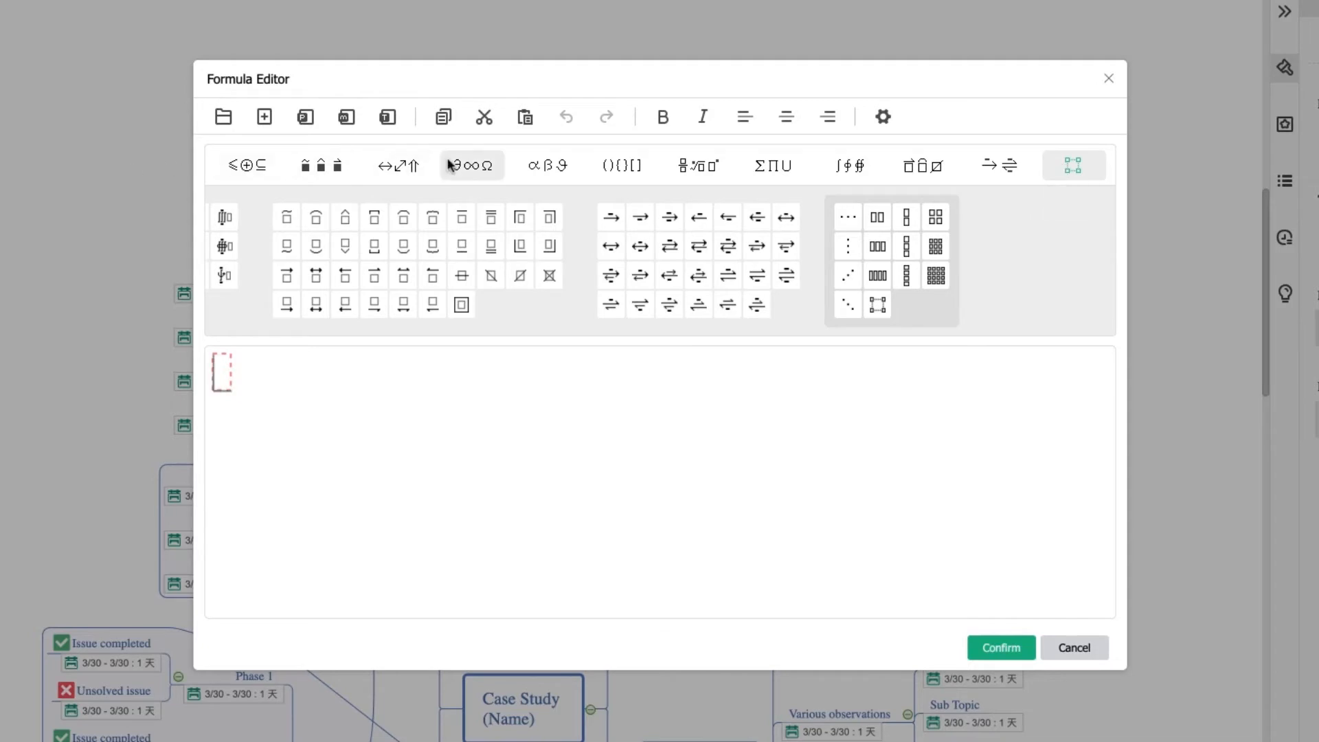
Step: Compose ∂=α∩β ending with β and confirm the formula into the map
left_click(341, 216)
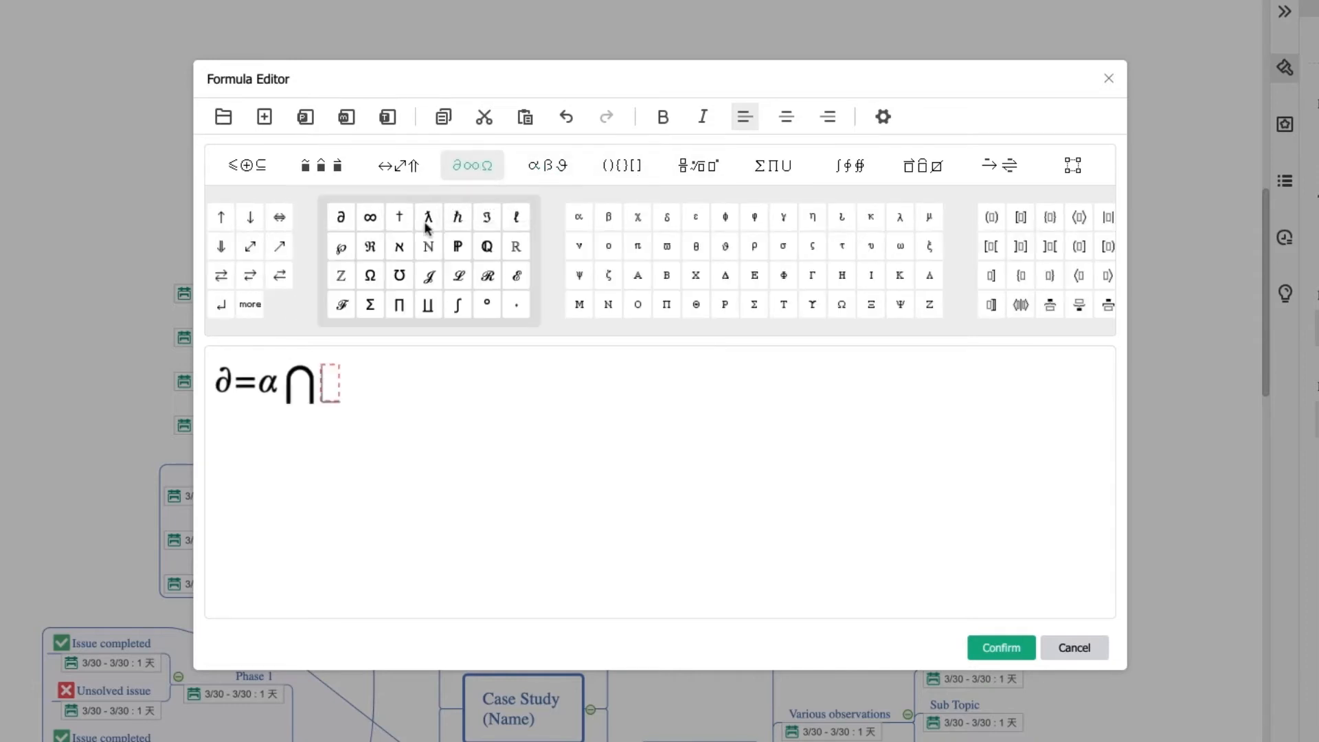
left_click(607, 217)
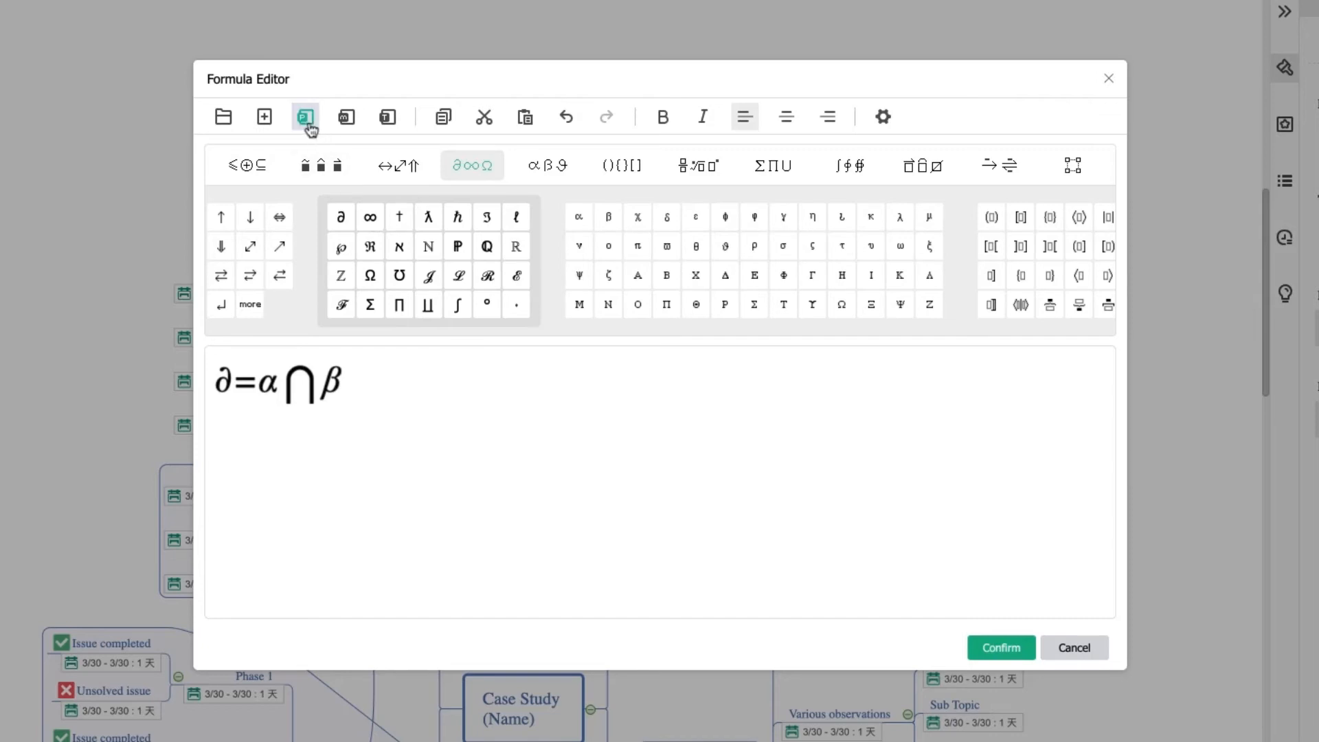
mouse_move(343, 116)
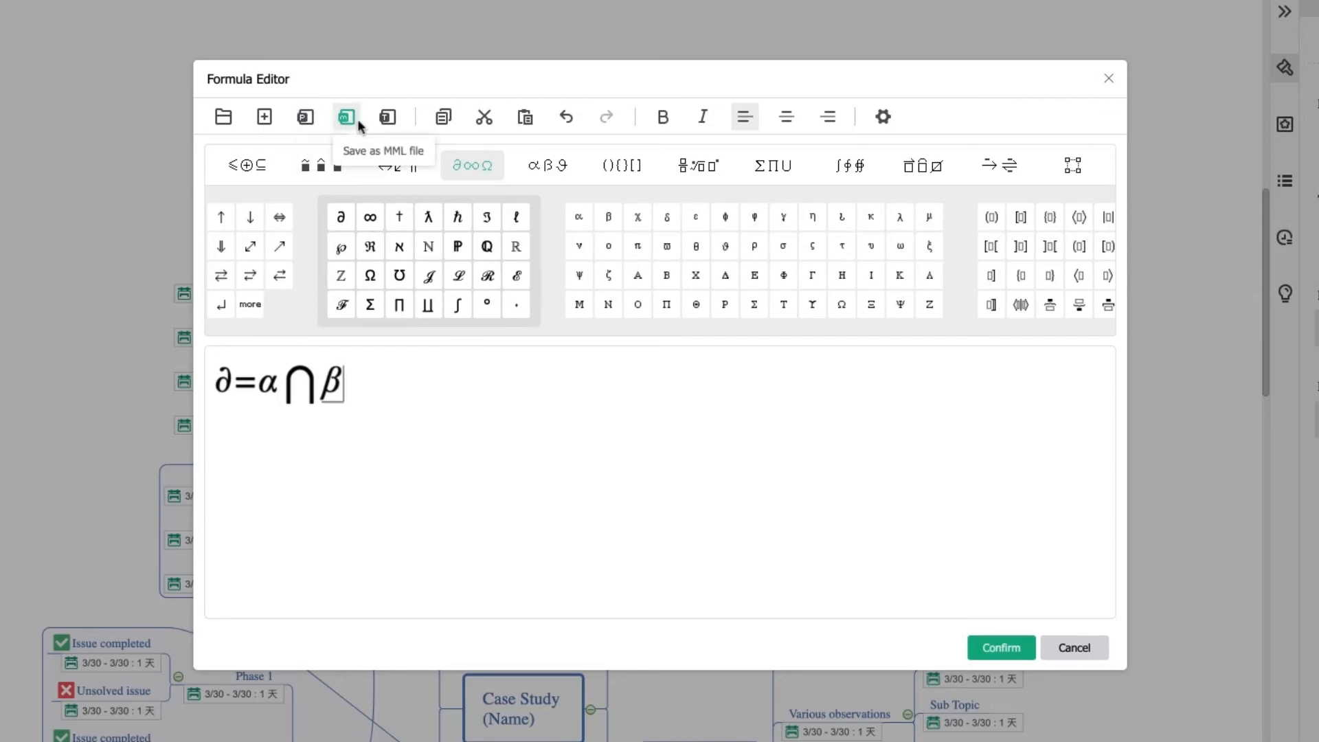
mouse_move(386, 116)
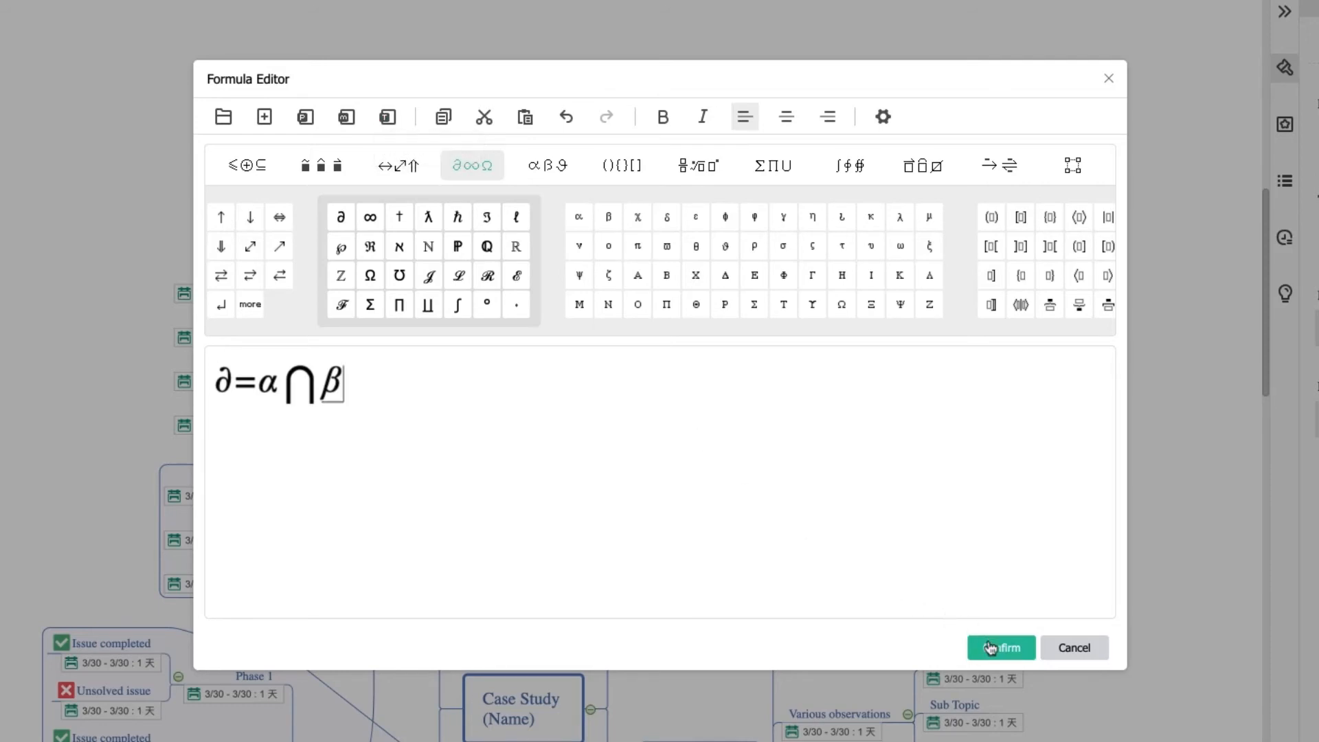
left_click(1000, 647)
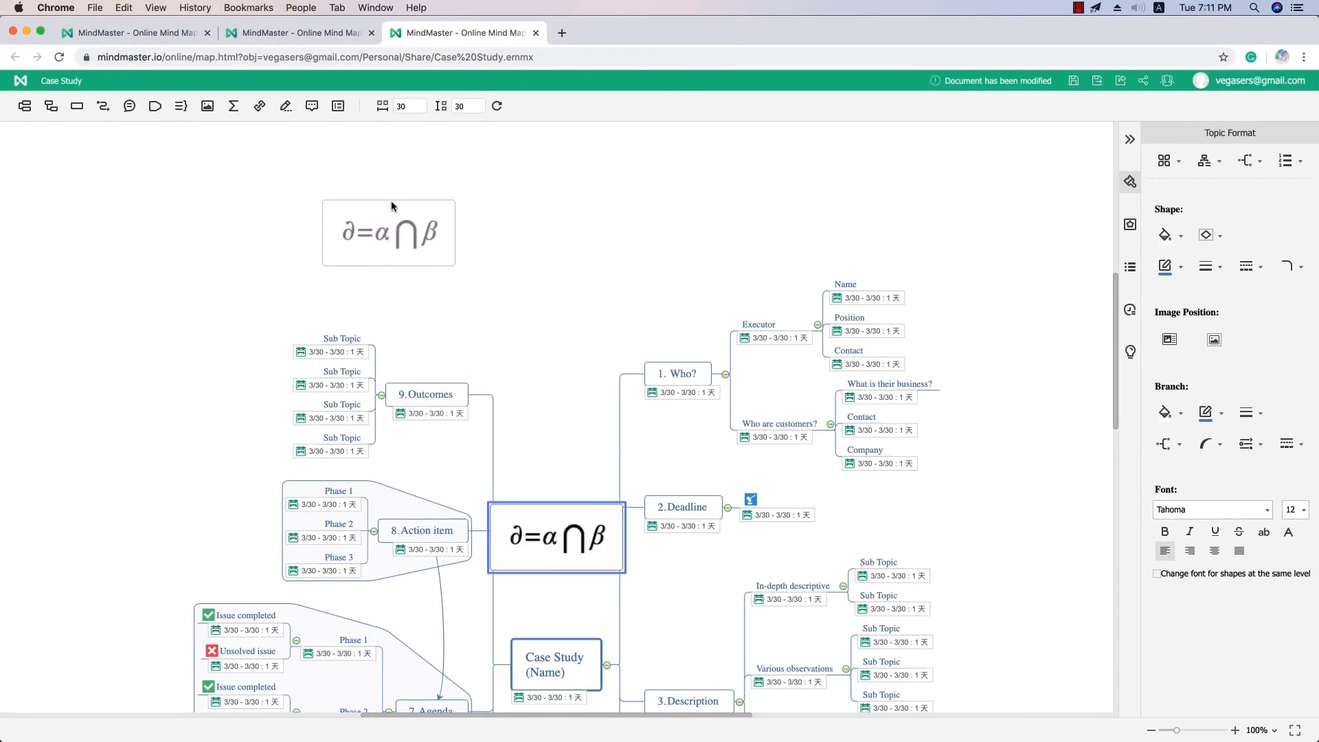
Step: Deselect the inserted ∂=α∩β topic, leaving it floating at the upper left
left_click(485, 223)
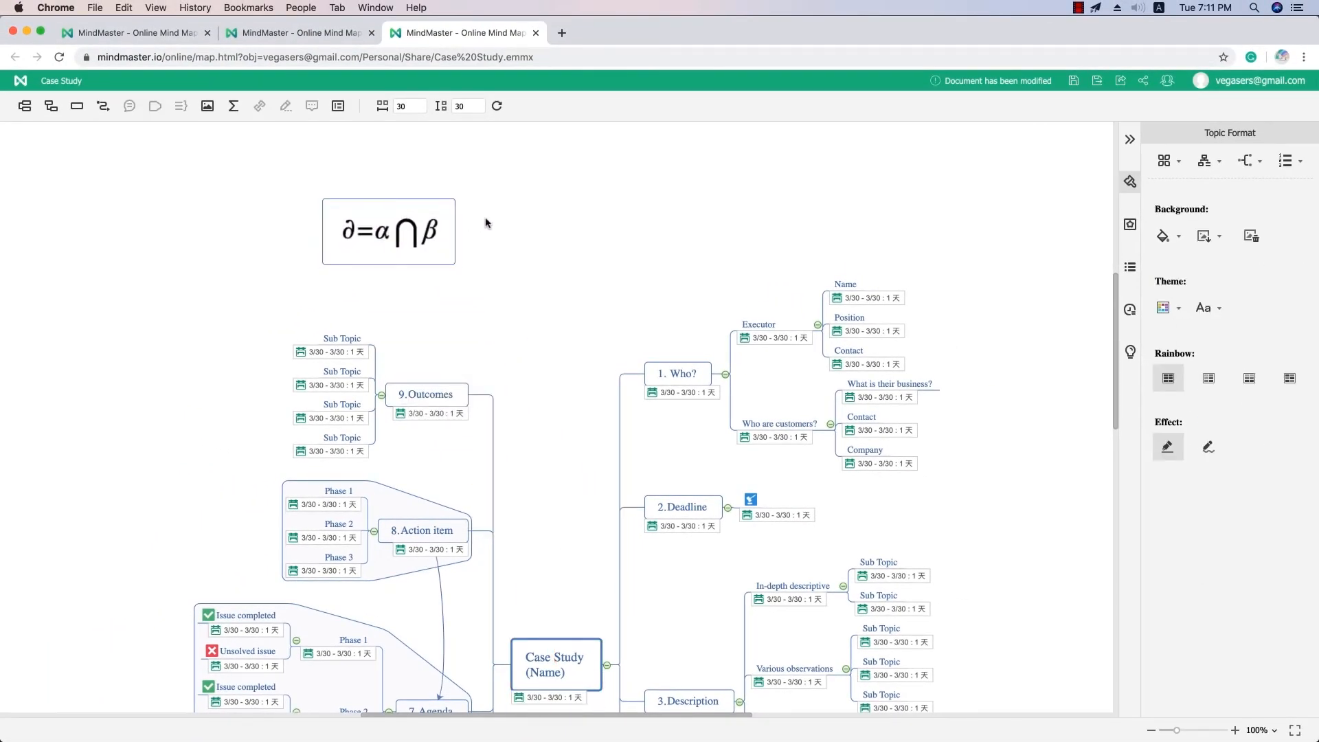